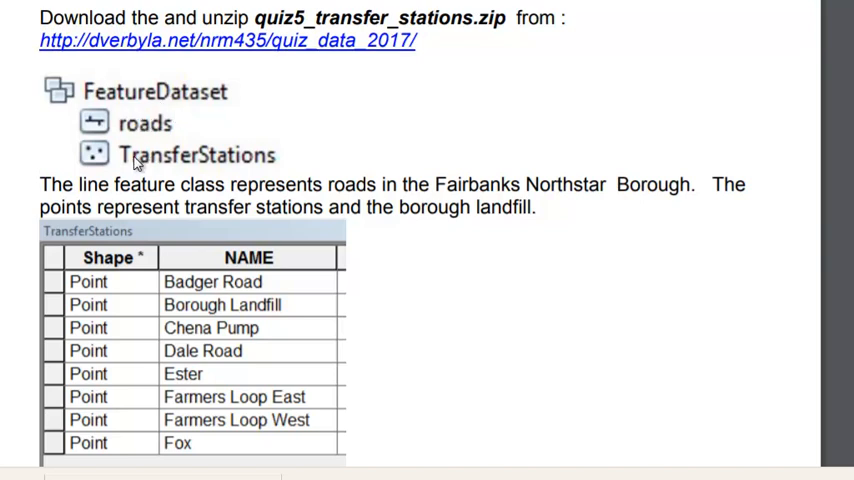
pyautogui.moveTo(170, 164)
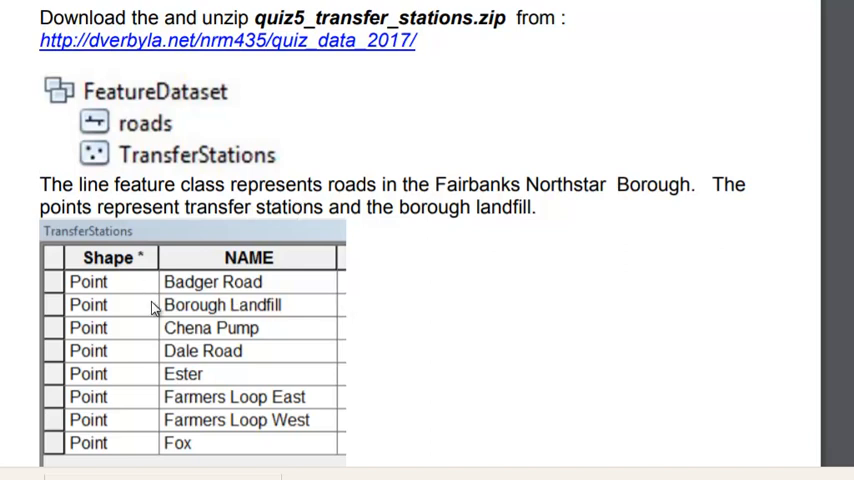
pyautogui.moveTo(172, 438)
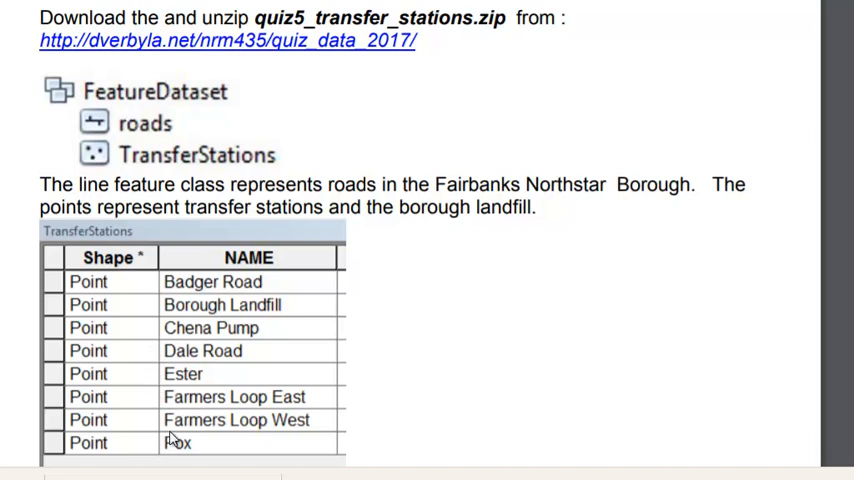
pyautogui.moveTo(172, 438)
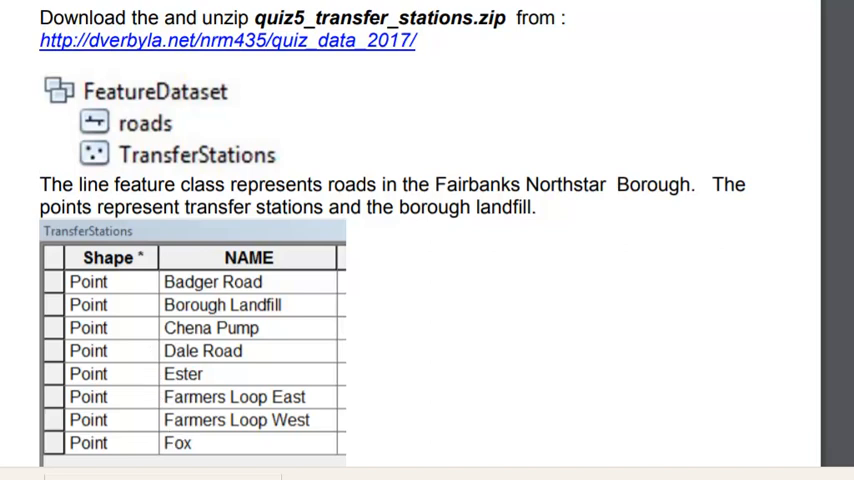
# Select the Miles_1 field and bring up its options while setting up the network dataset
pyautogui.scroll(-3)
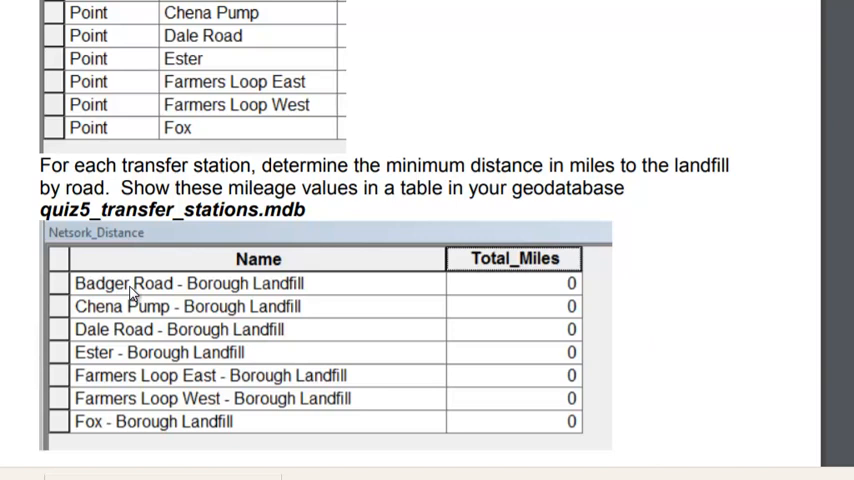
pyautogui.moveTo(572, 288)
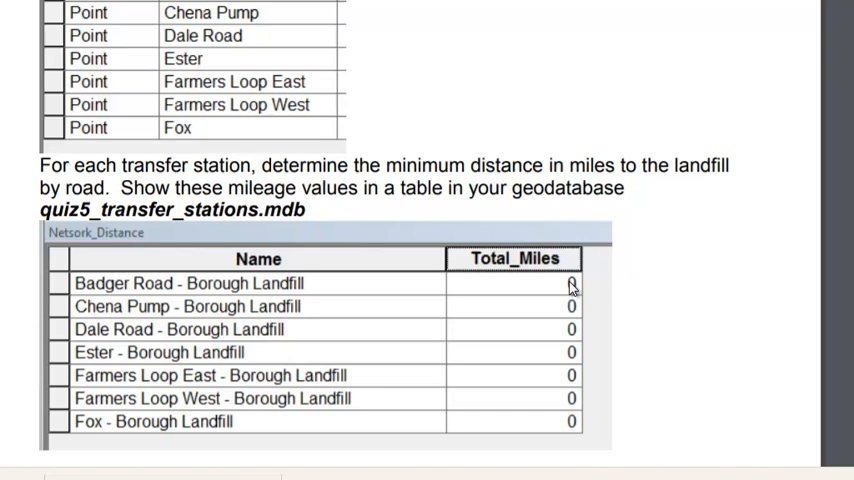
pyautogui.moveTo(280, 404)
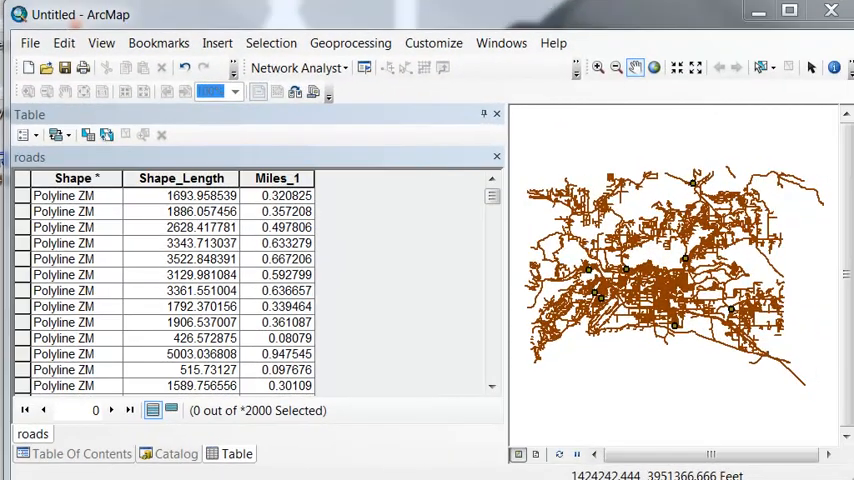
pyautogui.click(278, 178)
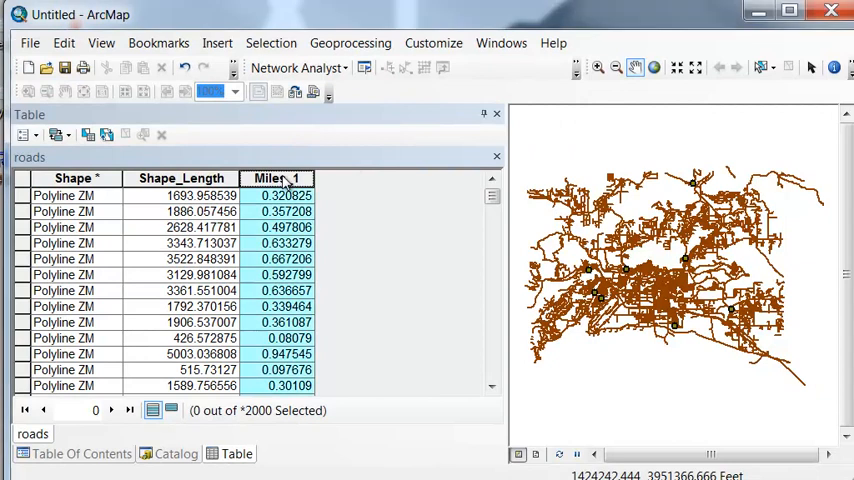
pyautogui.rightClick(278, 178)
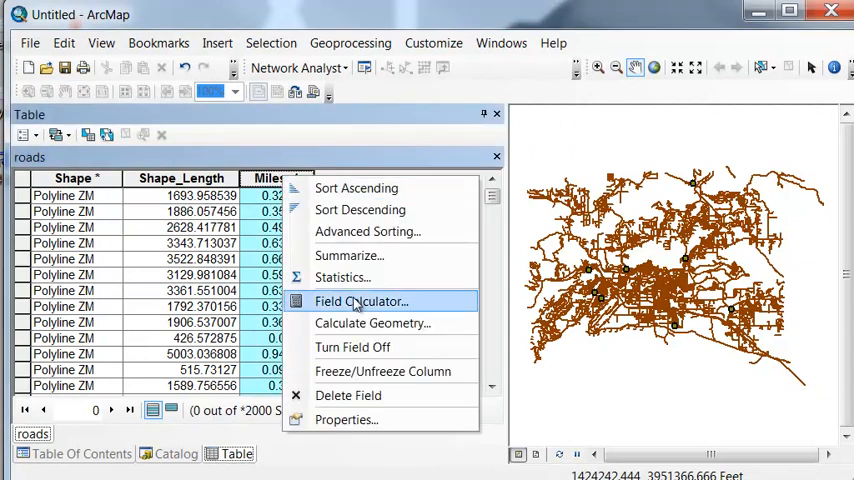
pyautogui.moveTo(372, 324)
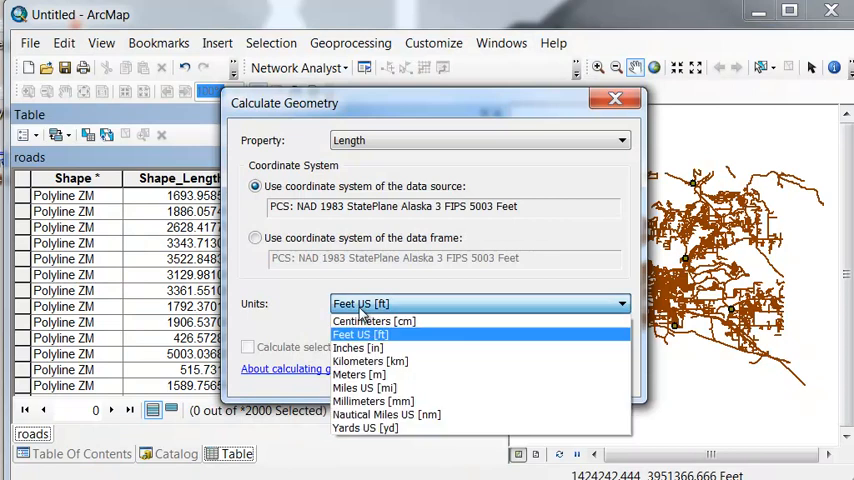
pyautogui.moveTo(364, 388)
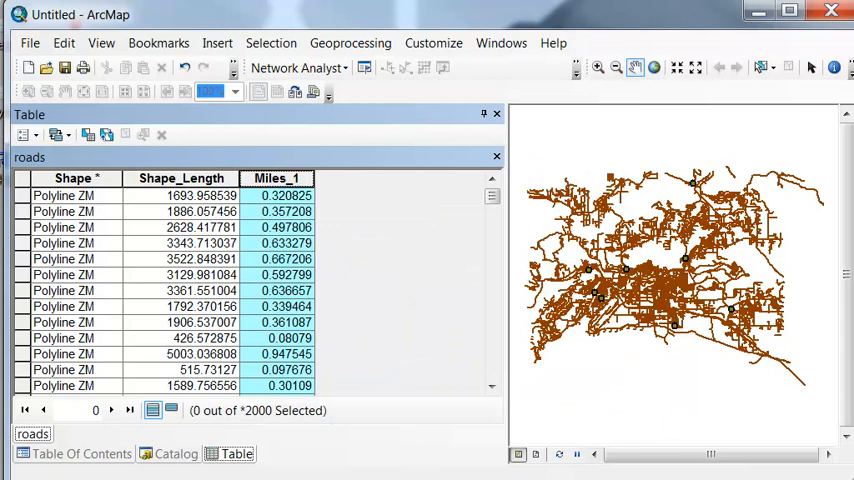
pyautogui.moveTo(604, 168)
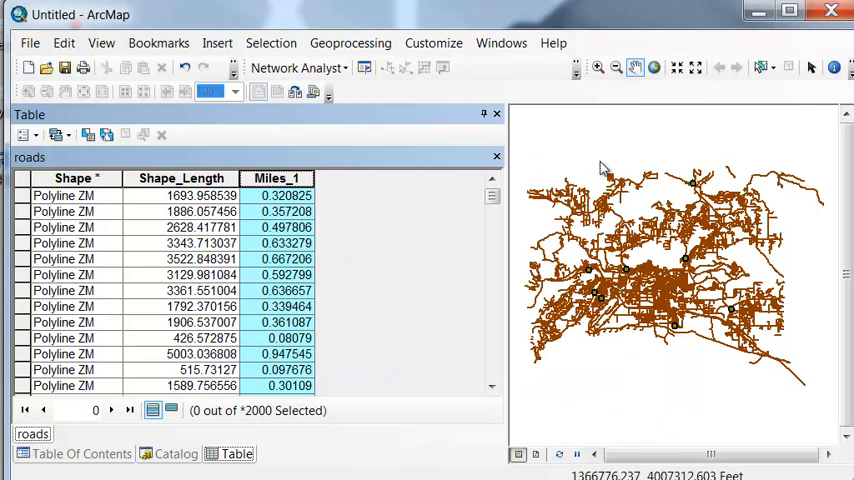
pyautogui.moveTo(36, 168)
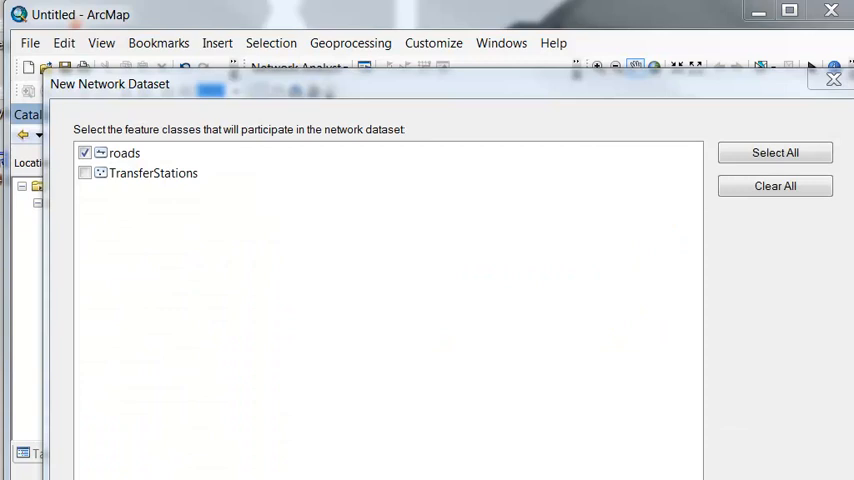
pyautogui.moveTo(114, 160)
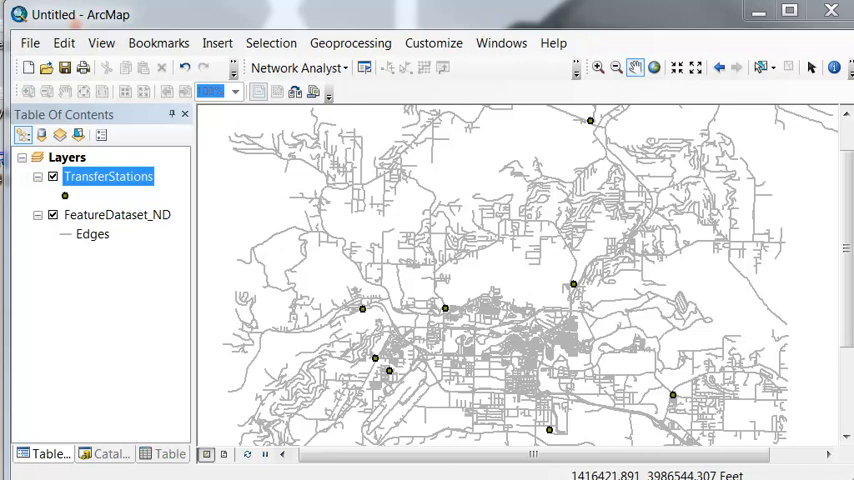
# Duplicate TransferStations, filter it to NAME = 'Borough Landfill', and rename it LANDFILL
pyautogui.rightClick(96, 176)
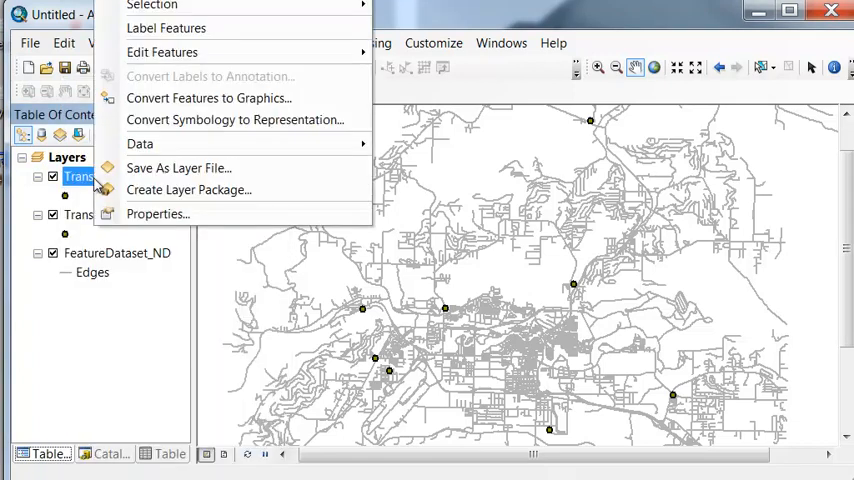
pyautogui.click(156, 214)
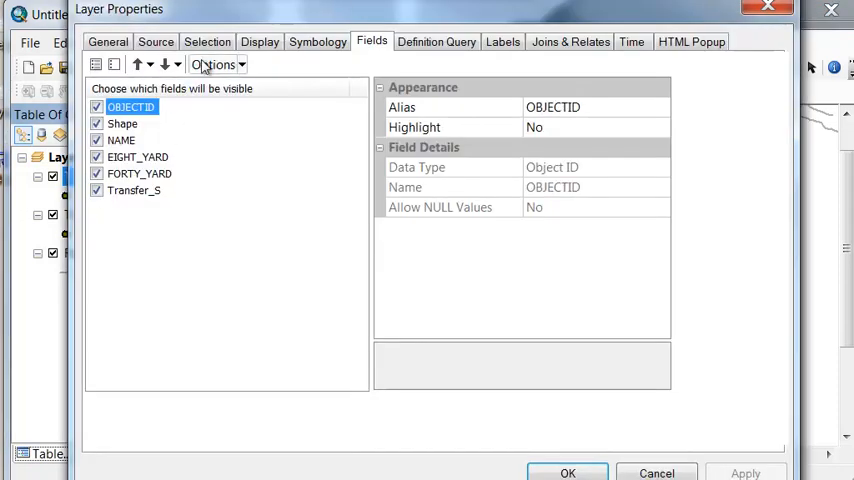
pyautogui.click(414, 152)
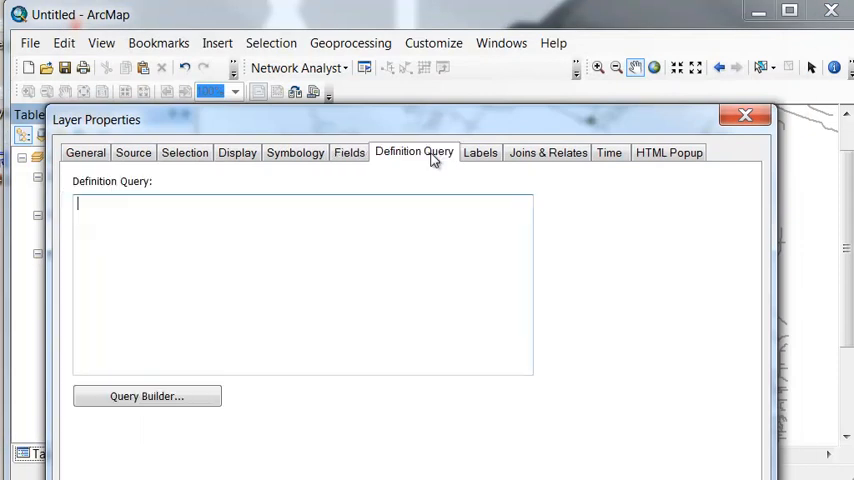
pyautogui.click(146, 396)
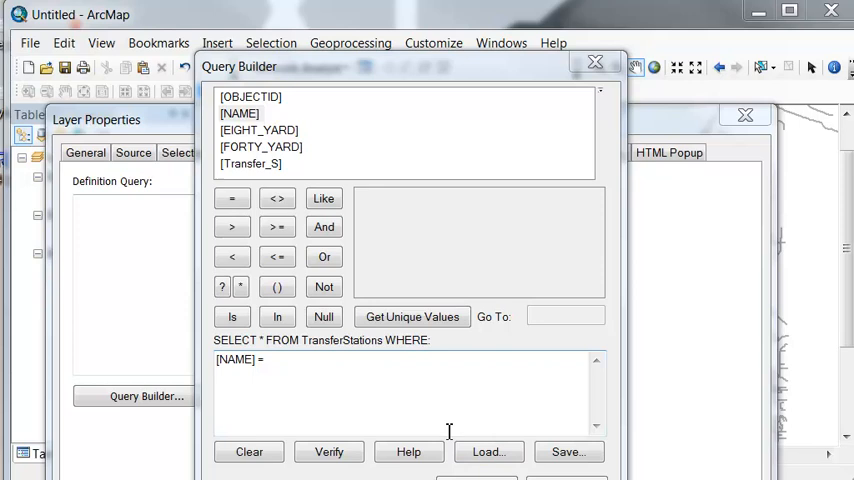
pyautogui.click(412, 316)
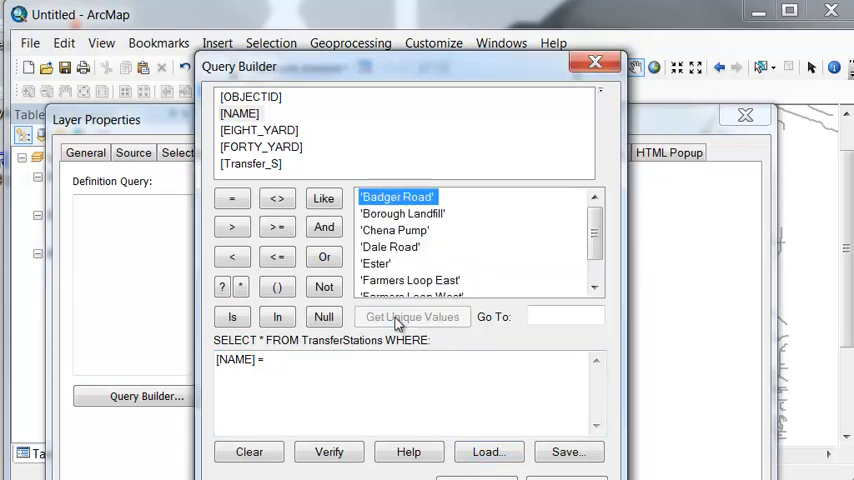
pyautogui.doubleClick(402, 212)
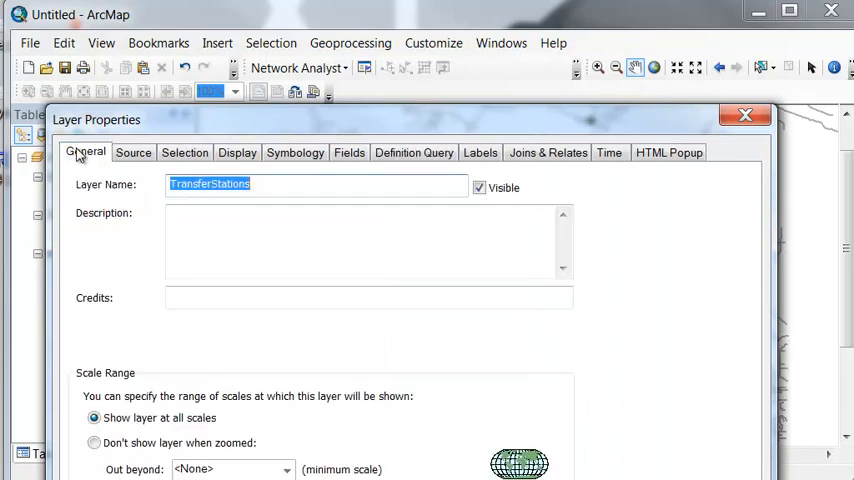
pyautogui.write('LANDFILL')
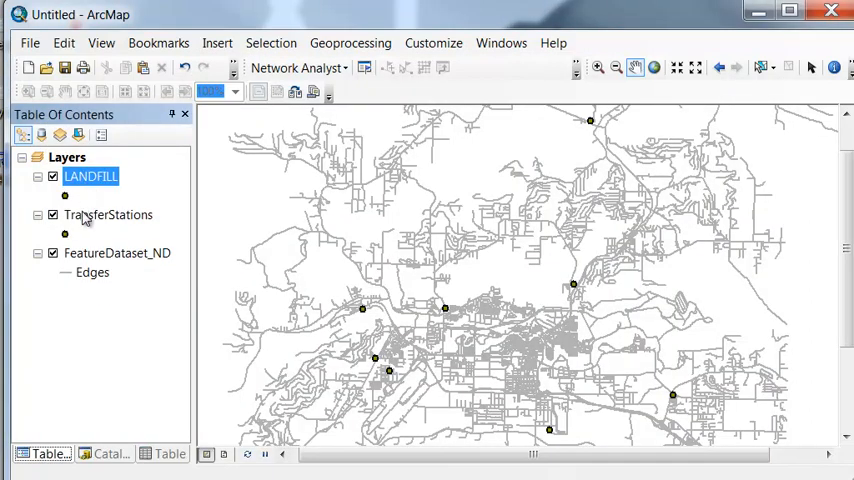
# Give TransferStations the definition query [NAME] <> 'Borough Landfill'
pyautogui.doubleClick(108, 214)
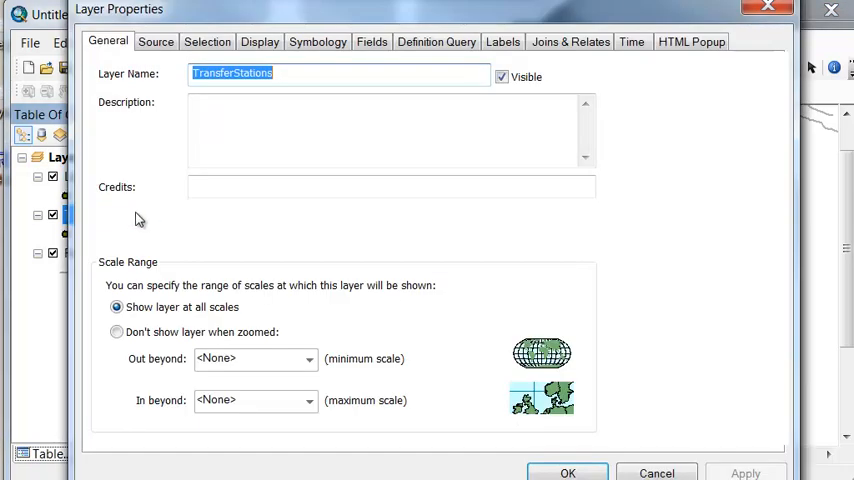
pyautogui.click(436, 40)
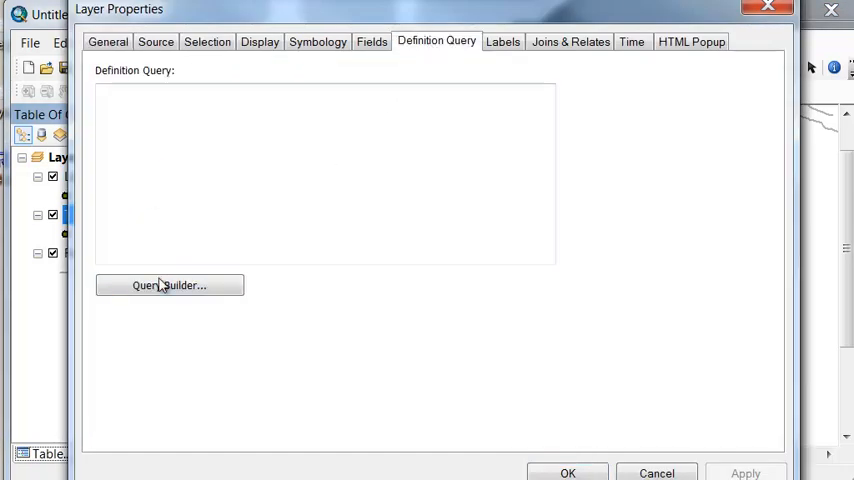
pyautogui.click(168, 284)
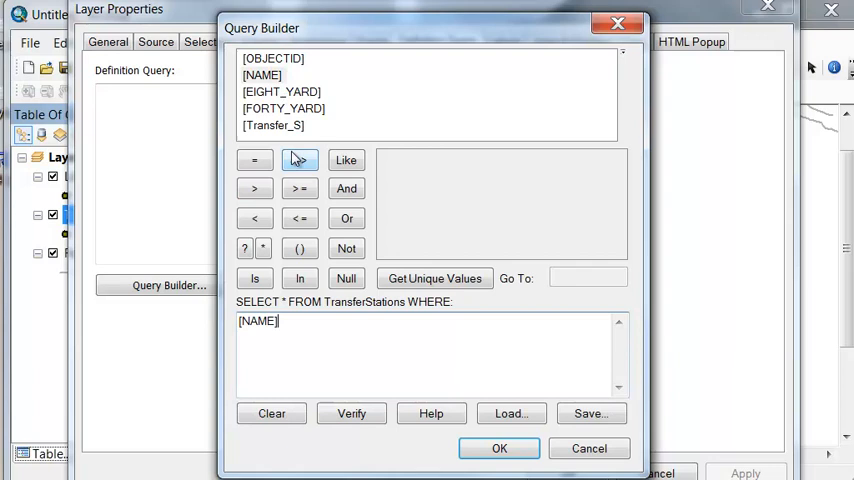
pyautogui.click(298, 160)
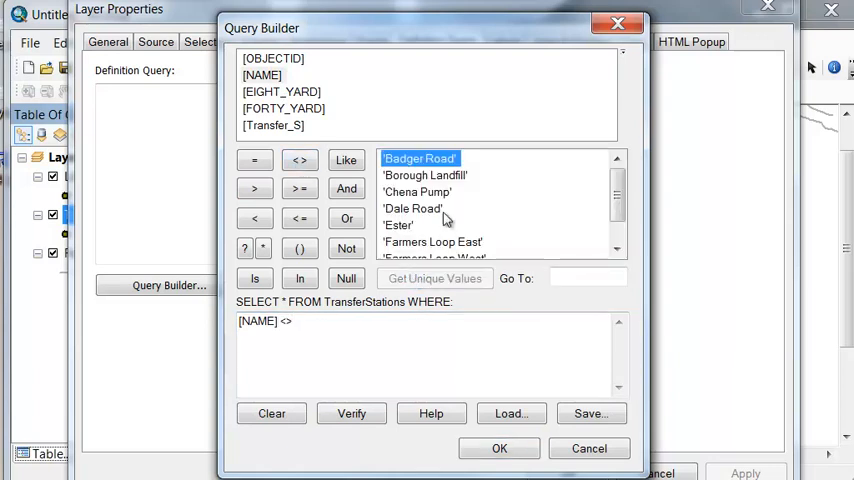
pyautogui.click(500, 448)
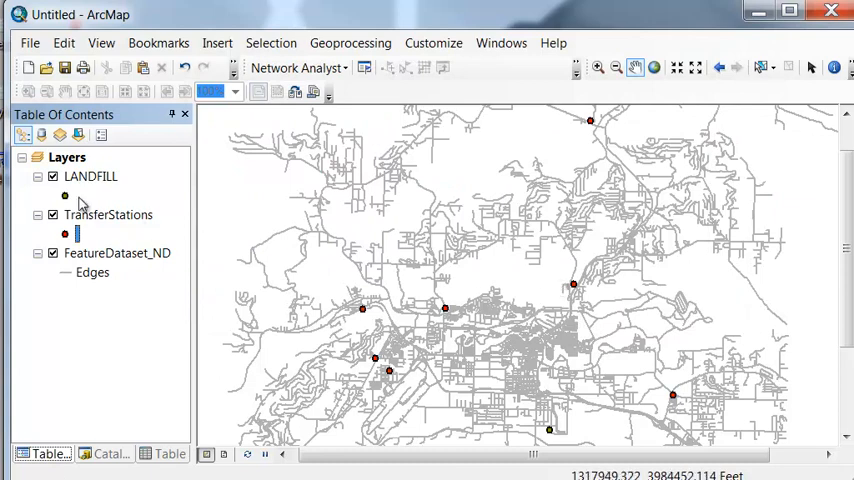
# Give the LANDFILL point a distinct symbol from the Symbol Selector
pyautogui.click(64, 196)
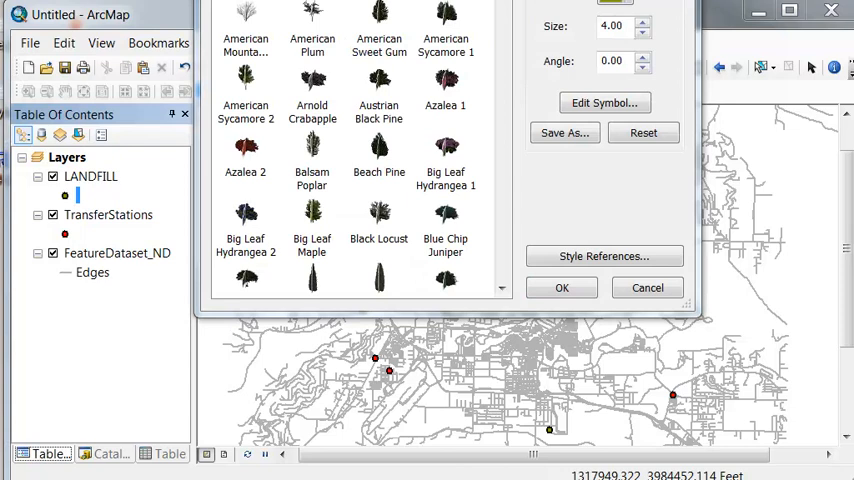
pyautogui.click(560, 288)
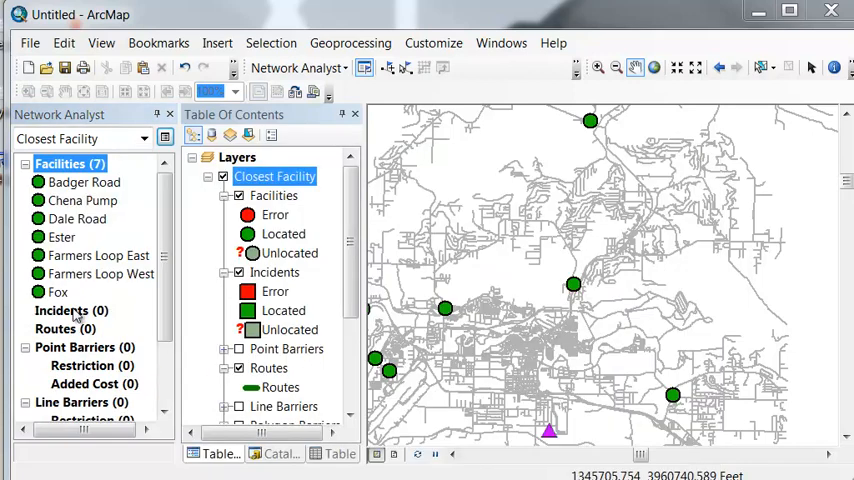
# Load LANDFILL into Incidents, sorted by the NAME field
pyautogui.click(72, 310)
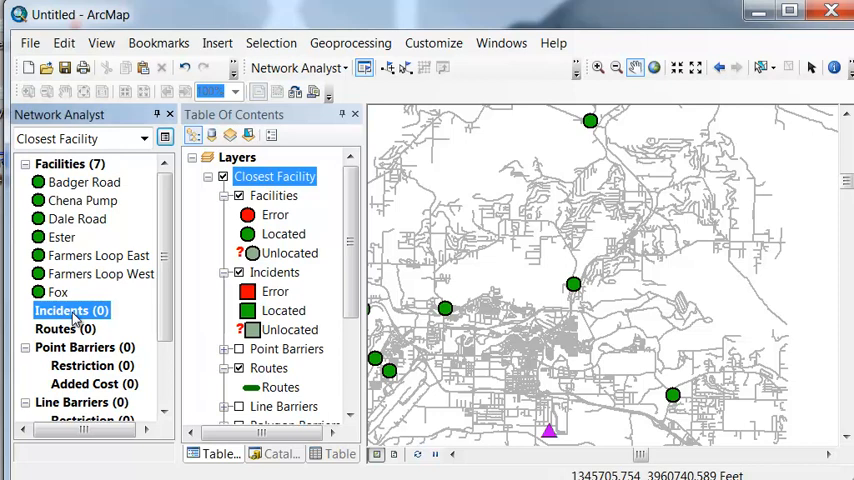
pyautogui.rightClick(70, 310)
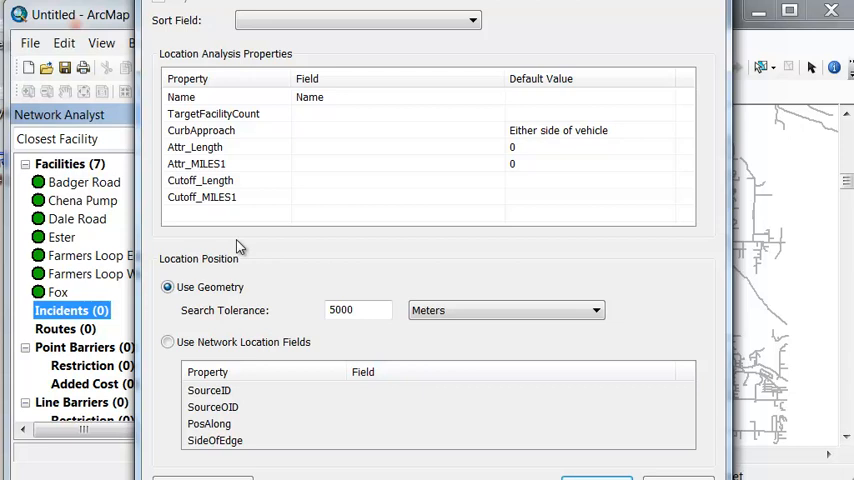
pyautogui.click(472, 20)
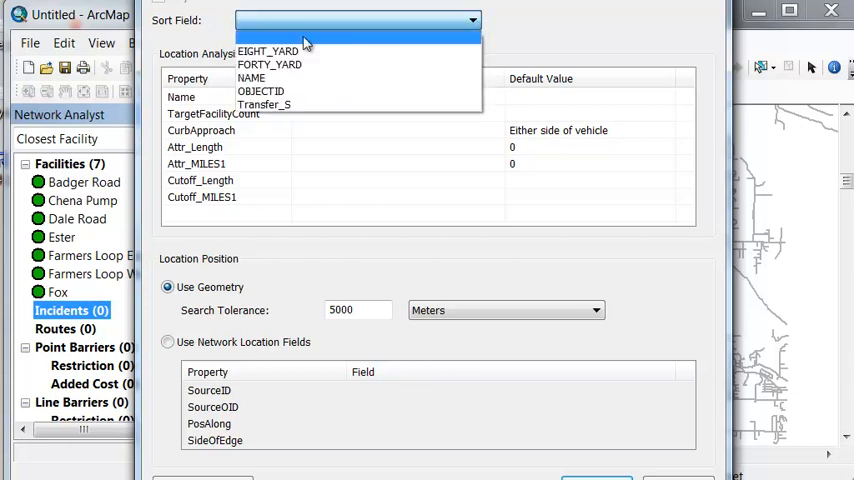
pyautogui.click(252, 78)
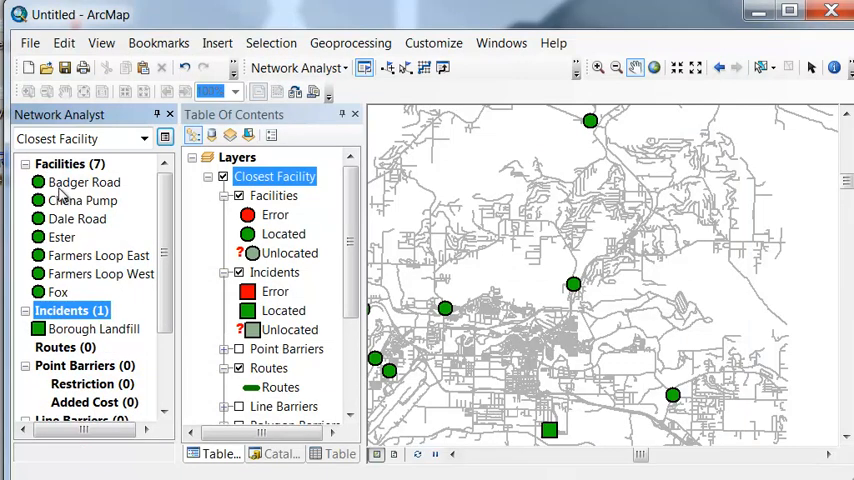
pyautogui.moveTo(84, 344)
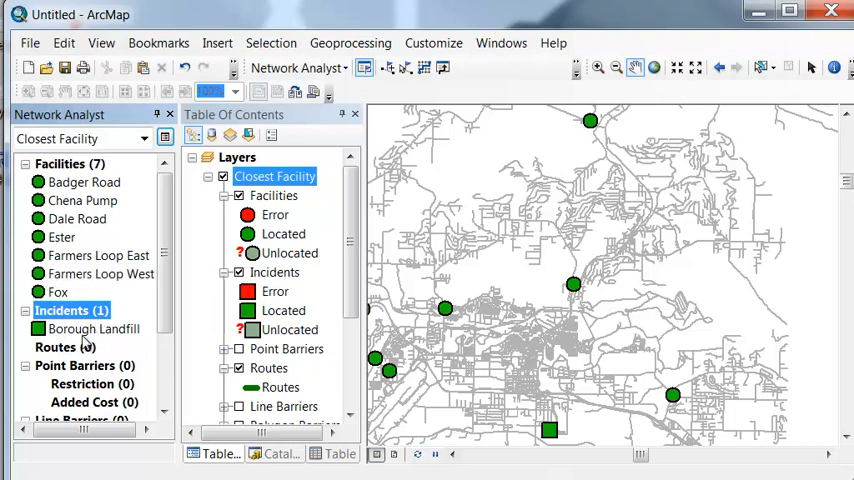
pyautogui.moveTo(600, 300)
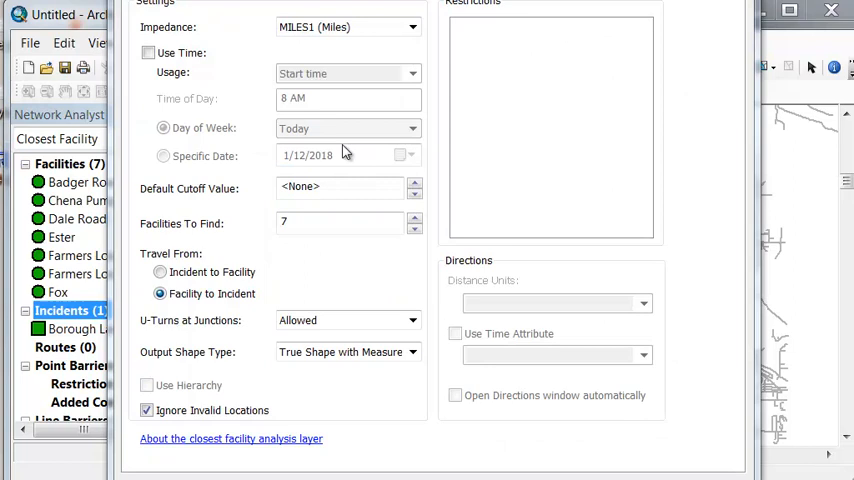
pyautogui.moveTo(230, 38)
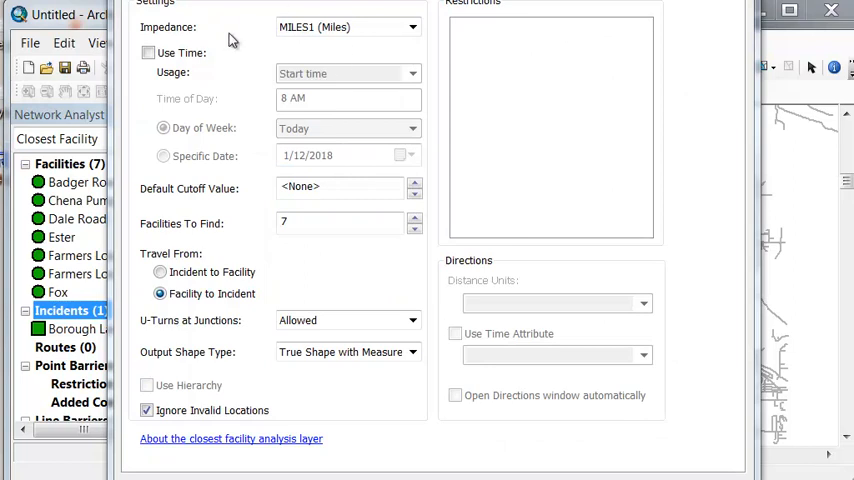
pyautogui.moveTo(330, 30)
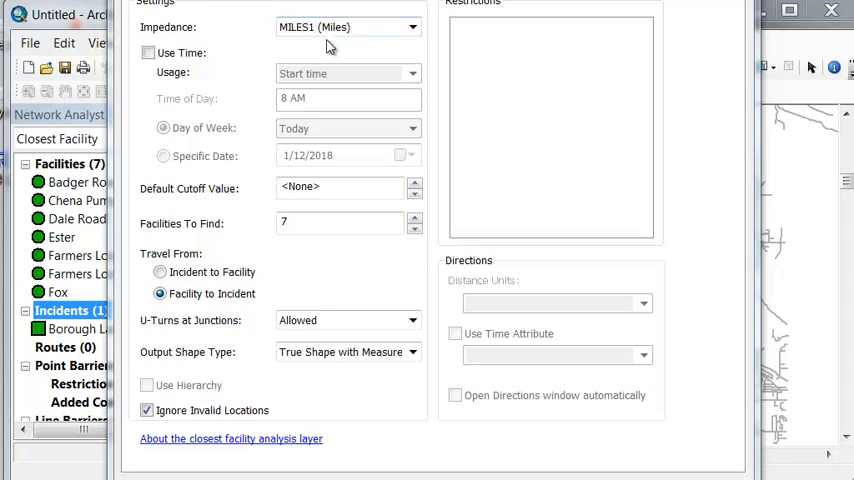
pyautogui.moveTo(252, 232)
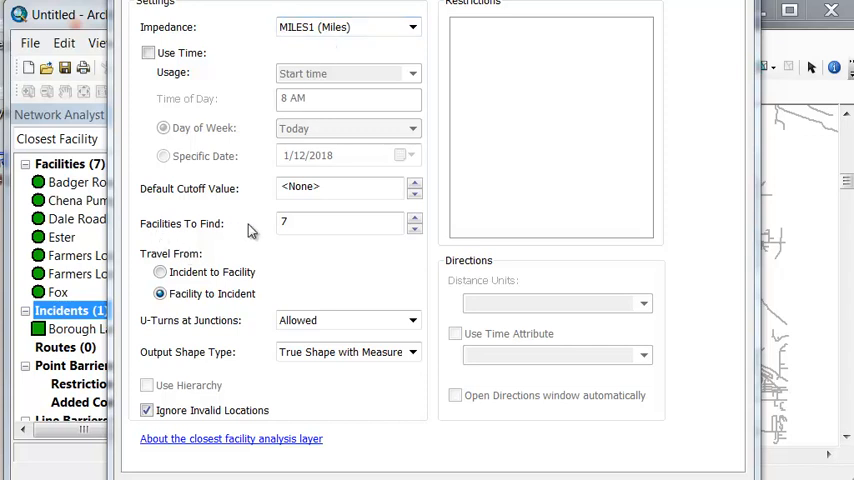
# Set travel direction from facility to incident in the analysis settings
pyautogui.click(160, 292)
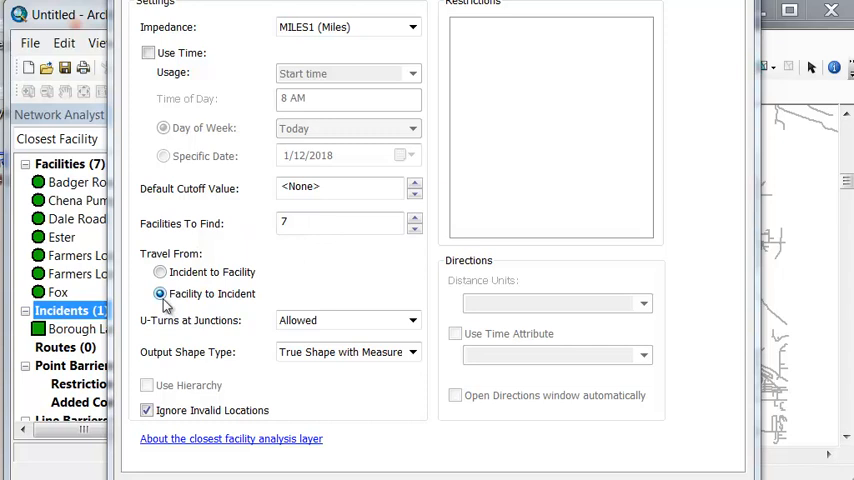
pyautogui.moveTo(228, 308)
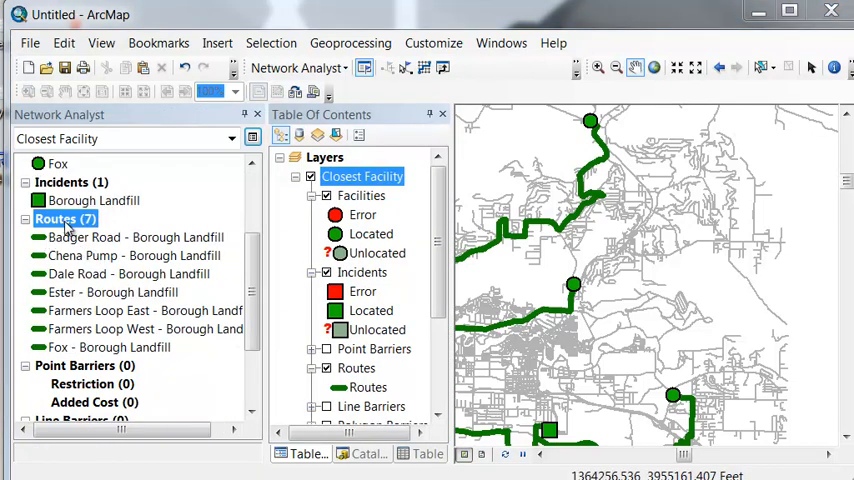
# Highlight the Chena Pump, Farmers Loop East and following routes in the Routes list
pyautogui.click(134, 256)
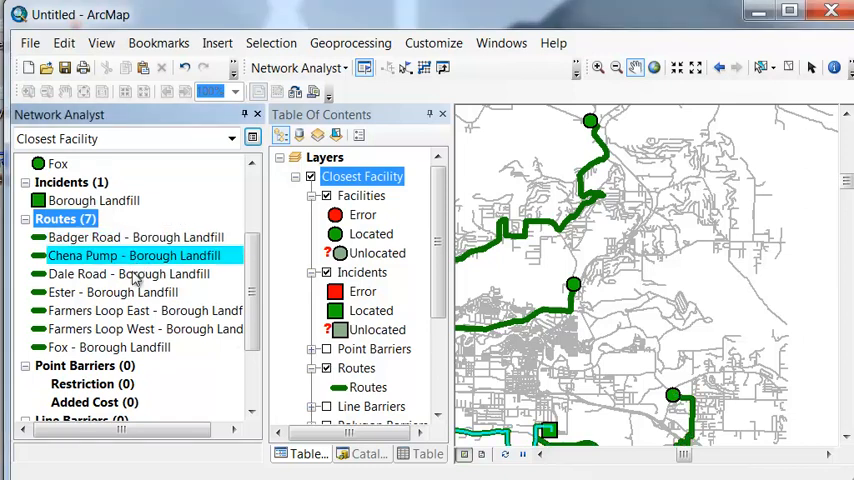
pyautogui.click(144, 310)
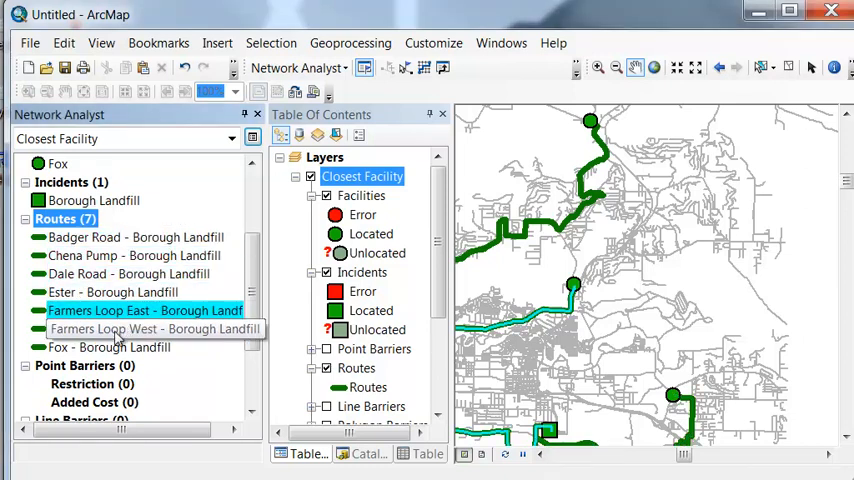
pyautogui.click(108, 348)
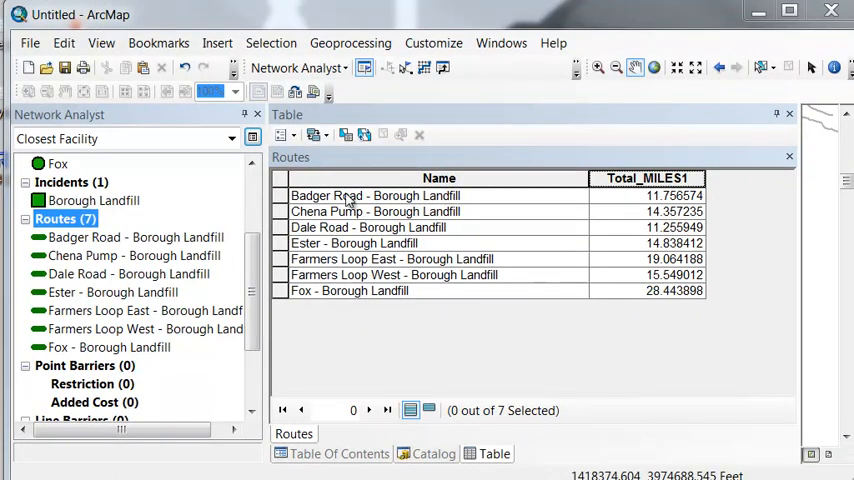
# Select the Badger Road route record, about 11.77 Total_MILES1 to Borough Landfill
pyautogui.click(376, 196)
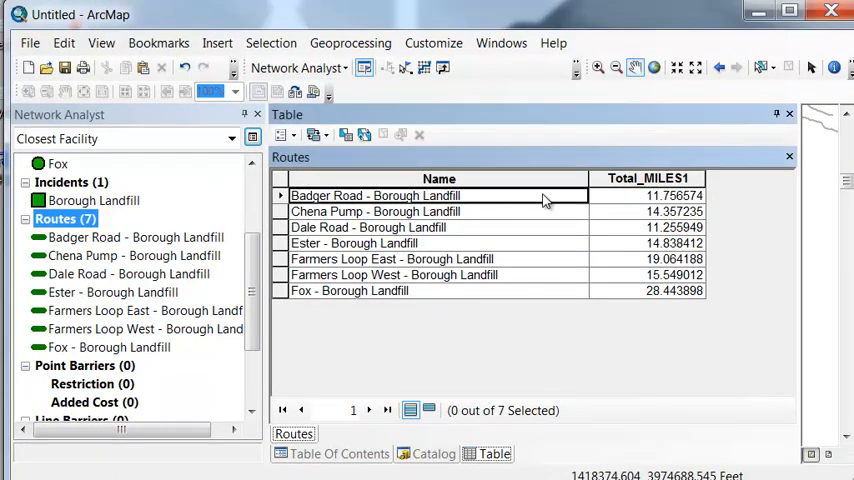